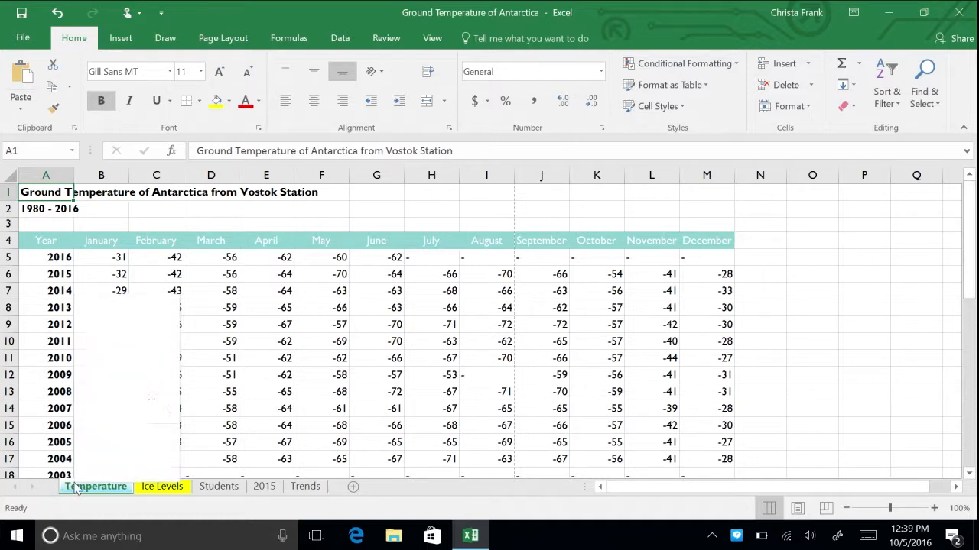
Hide the Temperature sheet, then open the Unhide list from the Ice Levels tab.
right_click(94, 486)
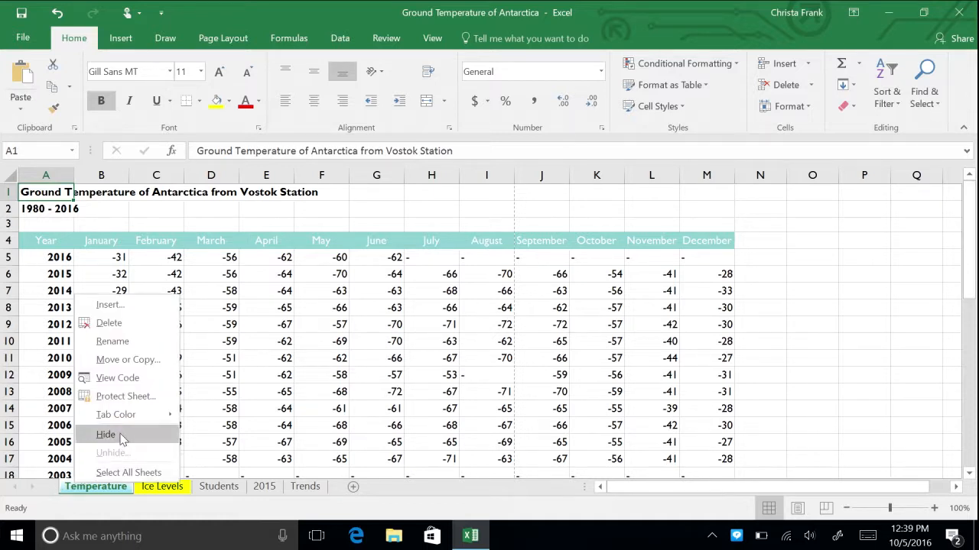
left_click(106, 435)
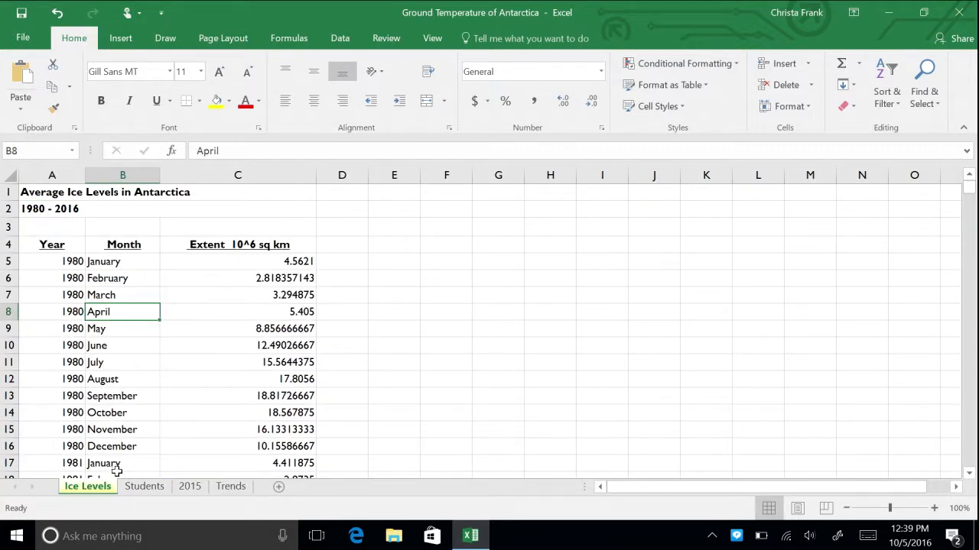
right_click(87, 486)
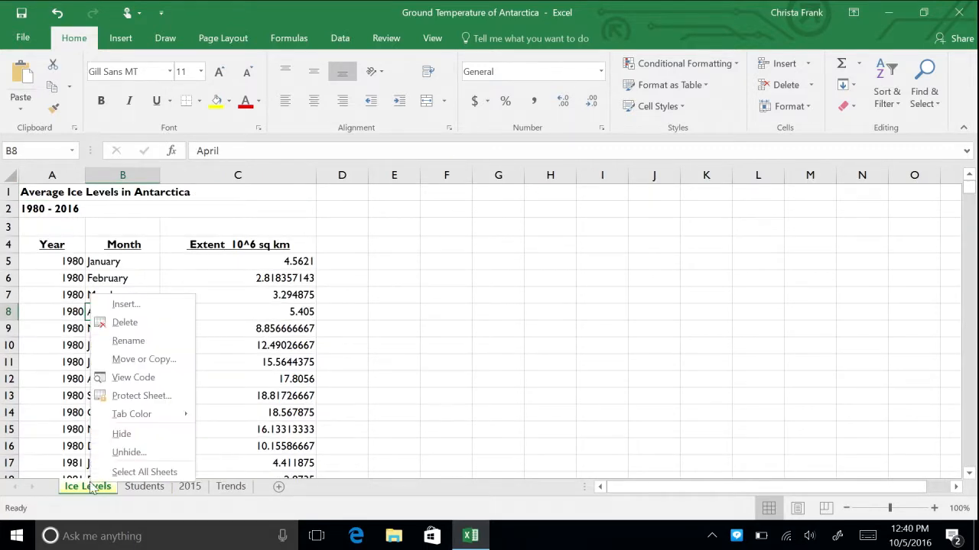
mouse_move(128, 452)
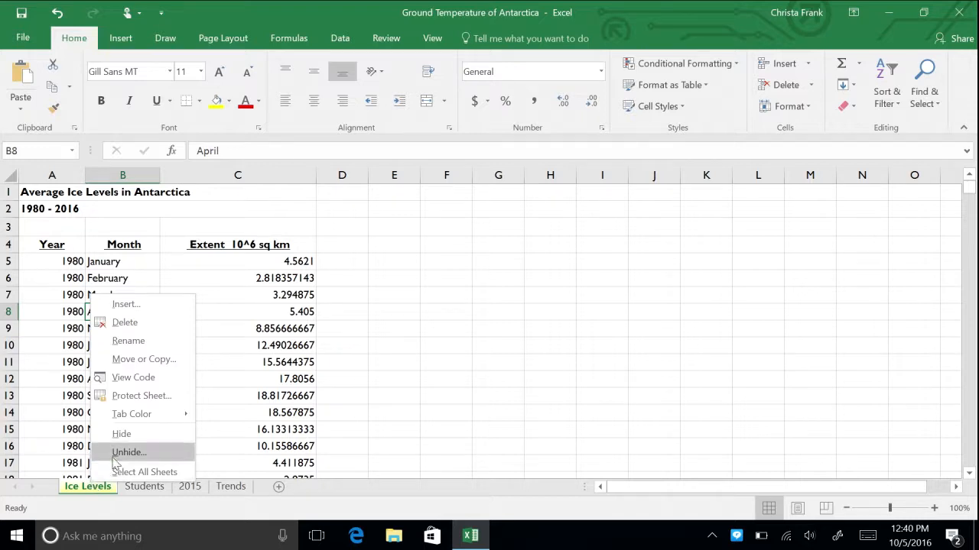
left_click(128, 452)
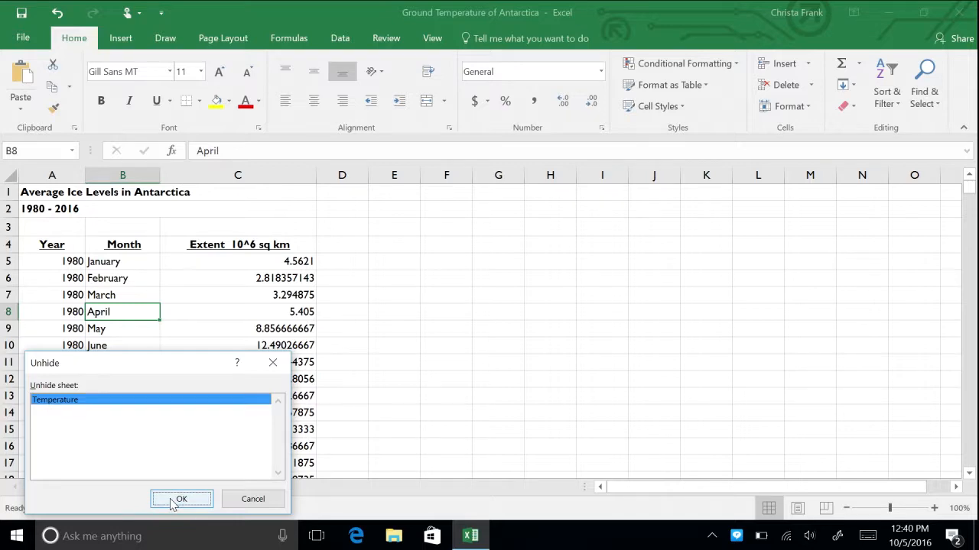
Unhide the Temperature sheet and hide its July–December columns H to M.
left_click(181, 499)
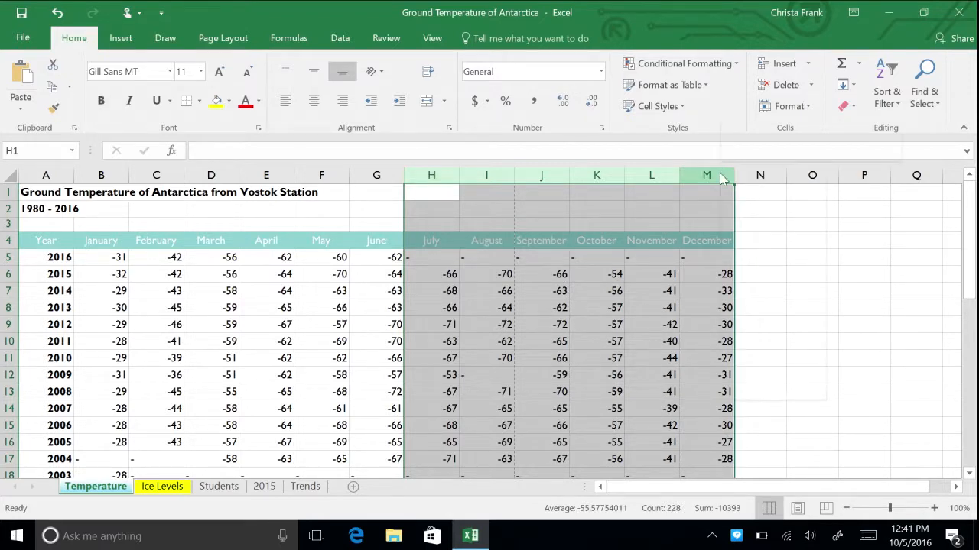
right_click(706, 175)
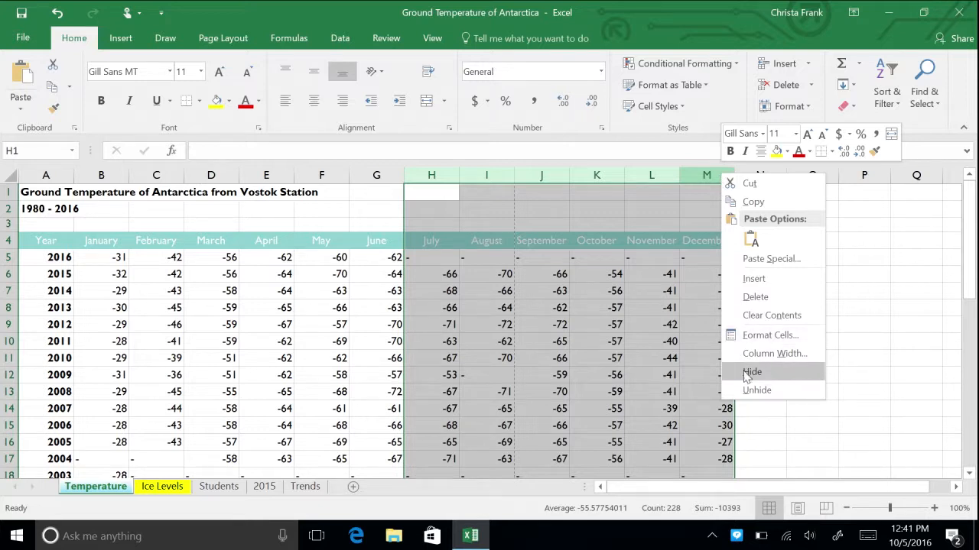
left_click(752, 372)
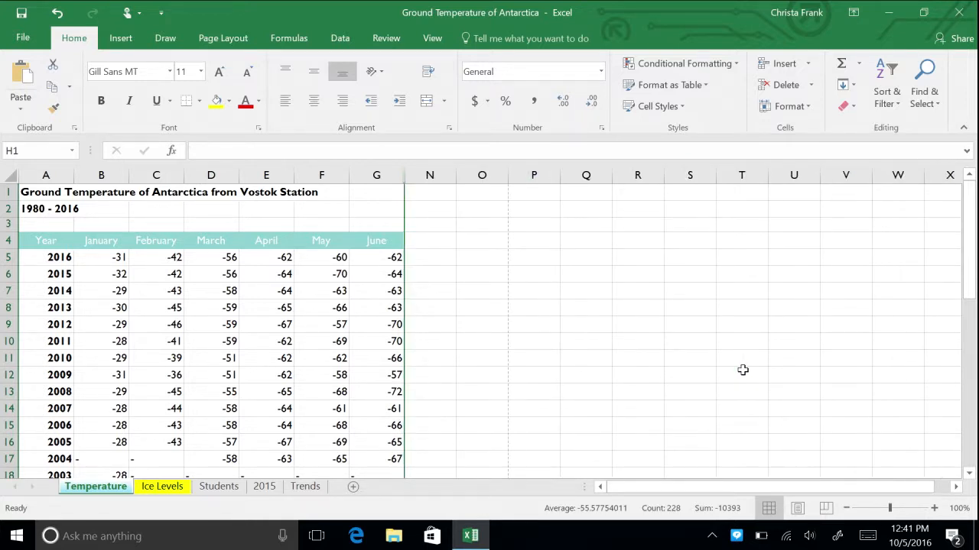
mouse_move(462, 185)
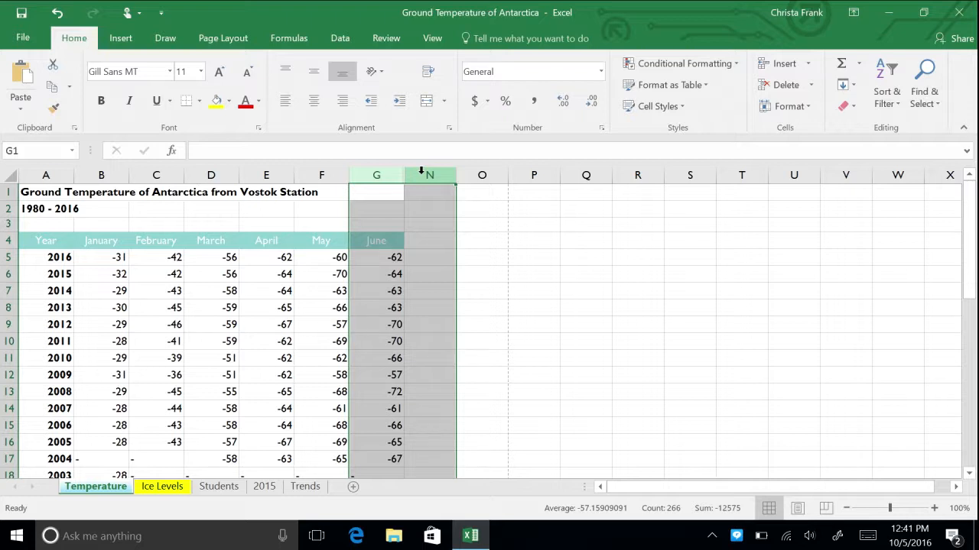
Unhide the July–December columns between G and N, then clear the column selection.
right_click(429, 175)
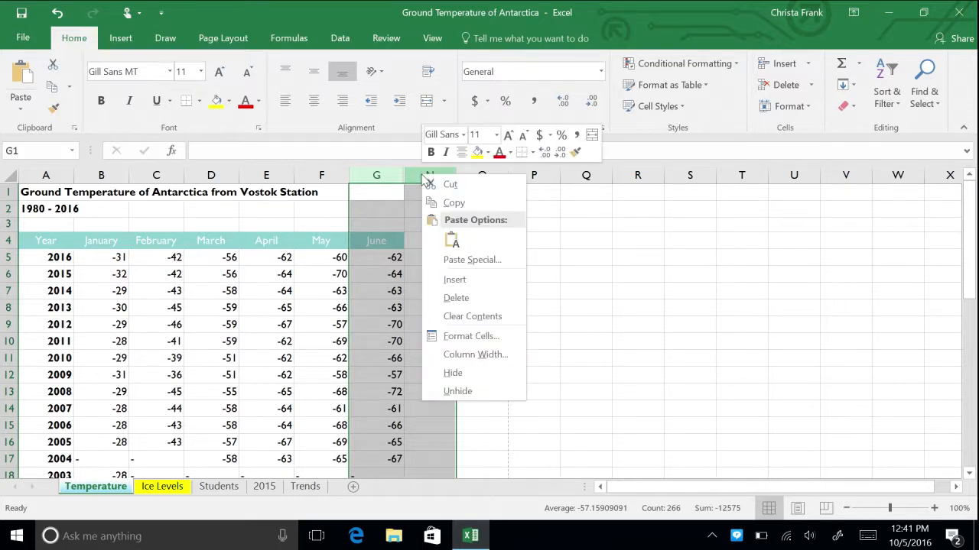
left_click(458, 391)
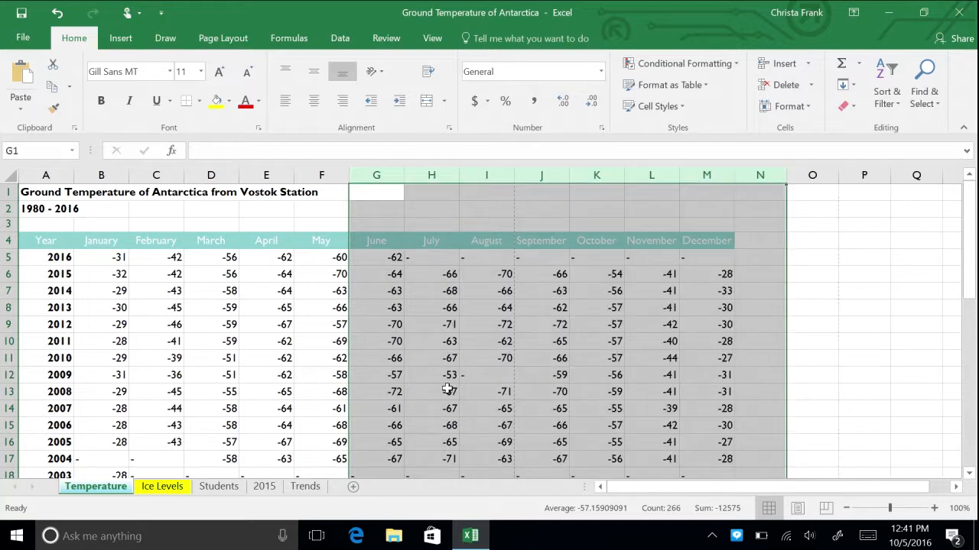
mouse_move(609, 291)
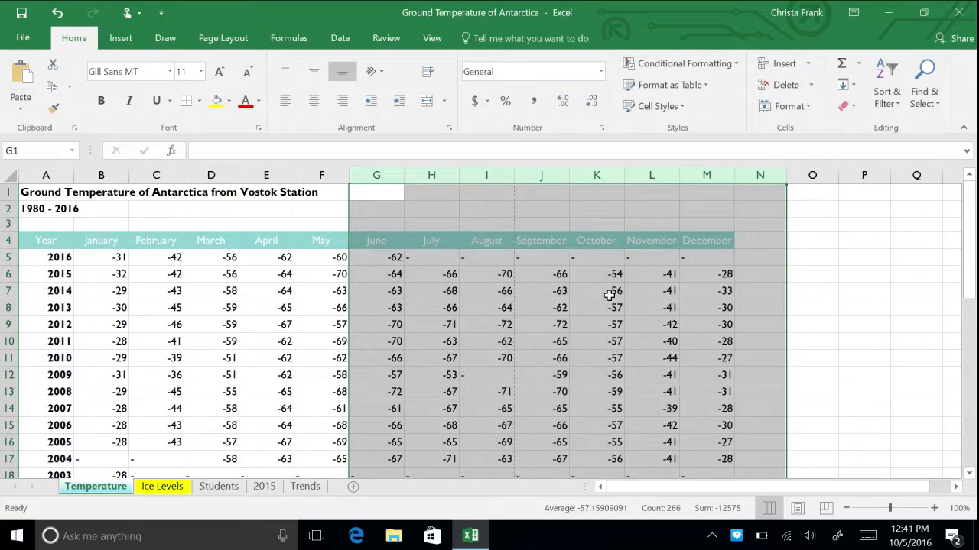
left_click(376, 193)
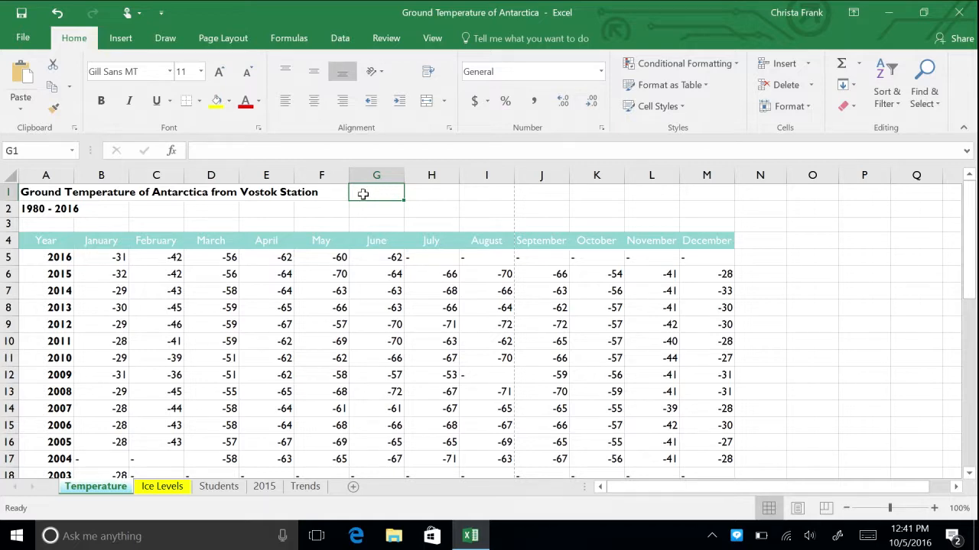
Open Excel Options at the Quick Access Toolbar settings.
left_click(23, 37)
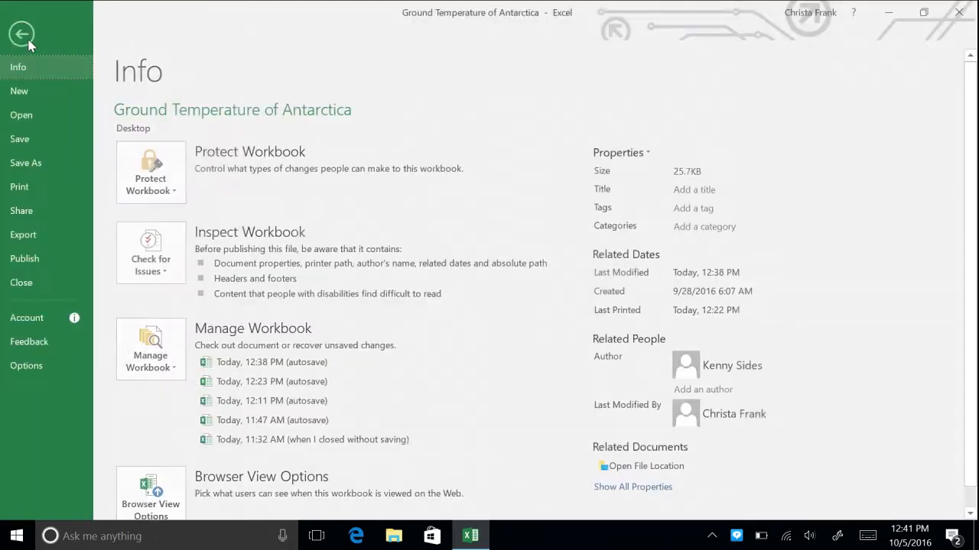
mouse_move(31, 342)
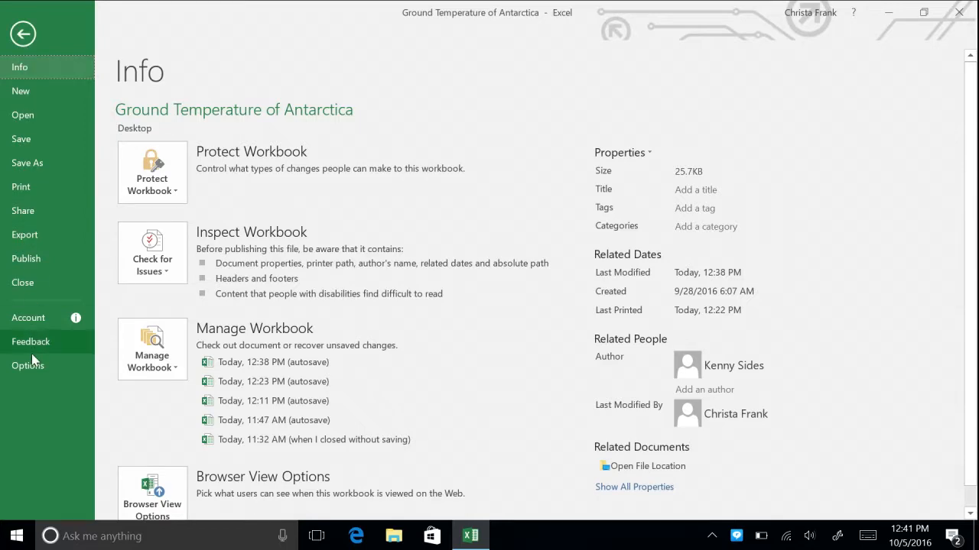
left_click(28, 366)
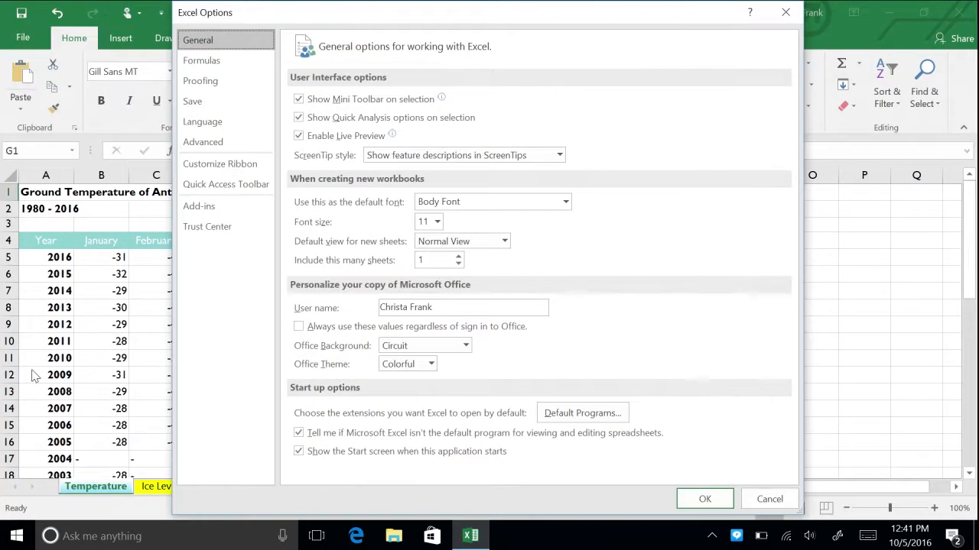
left_click(226, 184)
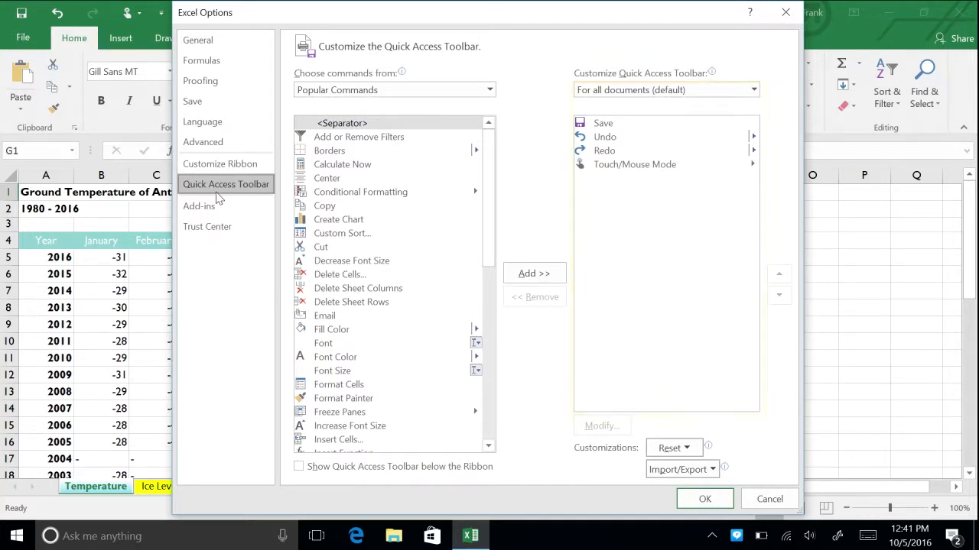
mouse_move(275, 309)
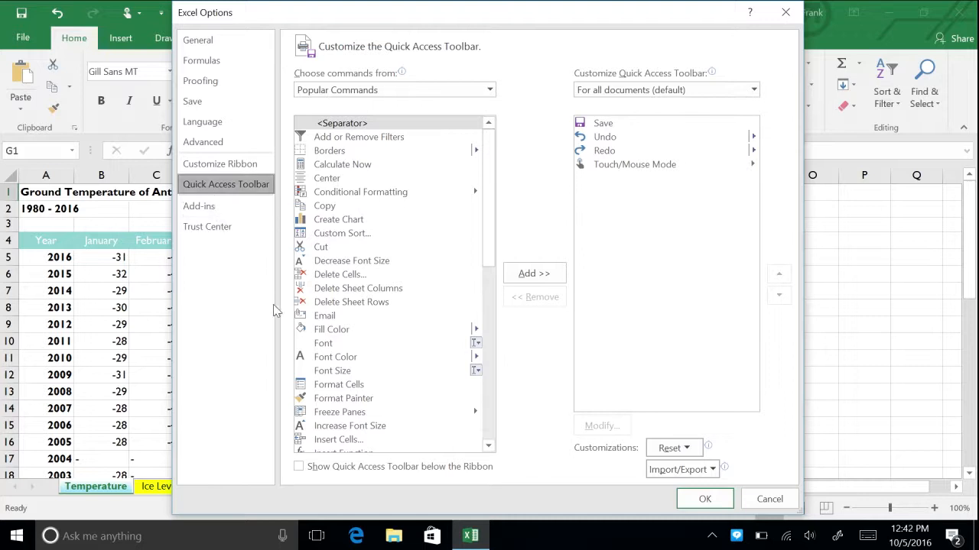
Add Format Painter, Add or Remove Filters and Delete Cells to the Quick Access Toolbar.
left_click(343, 398)
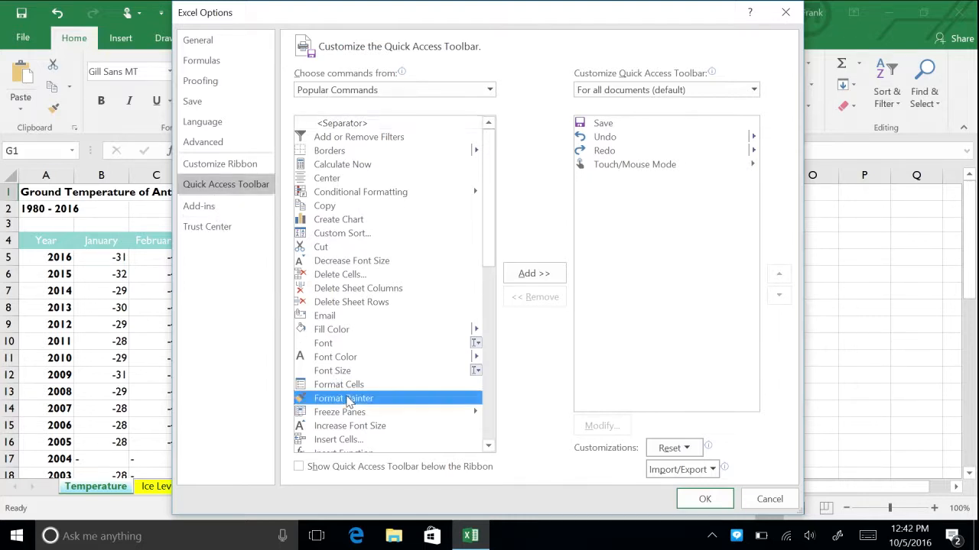
mouse_move(468, 354)
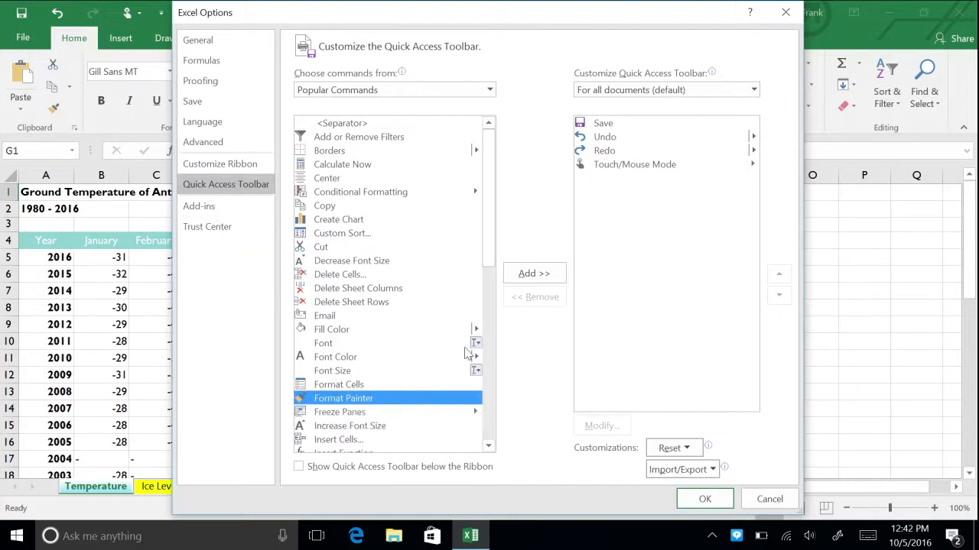
left_click(534, 273)
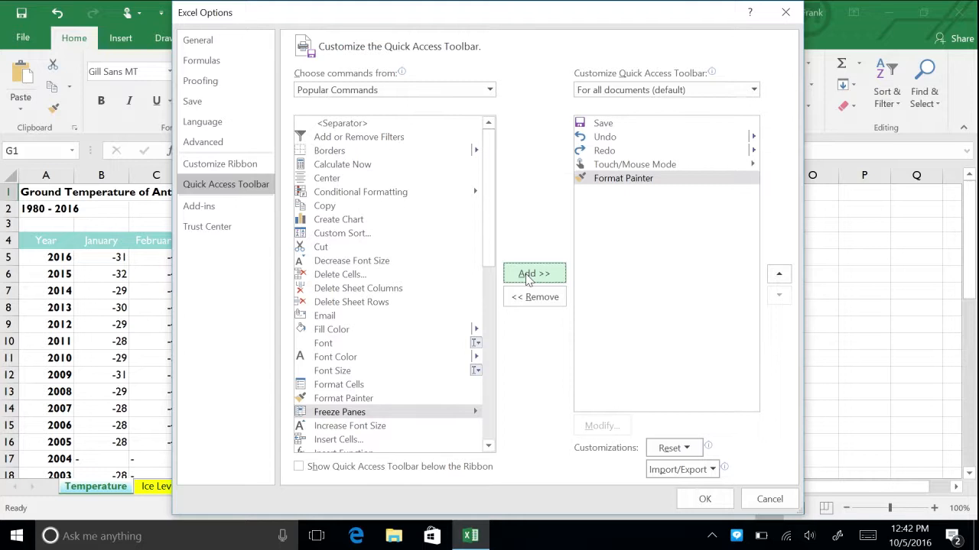
left_click(358, 137)
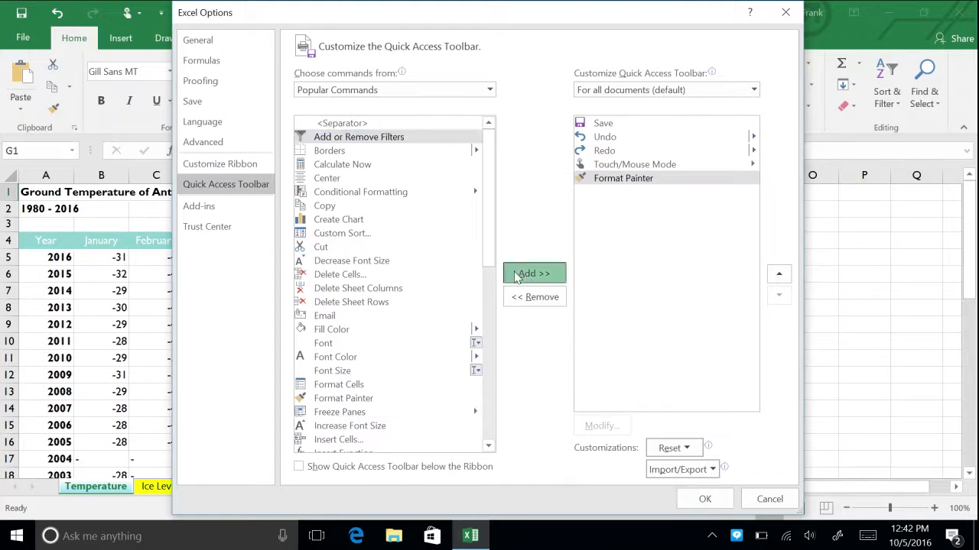
left_click(534, 274)
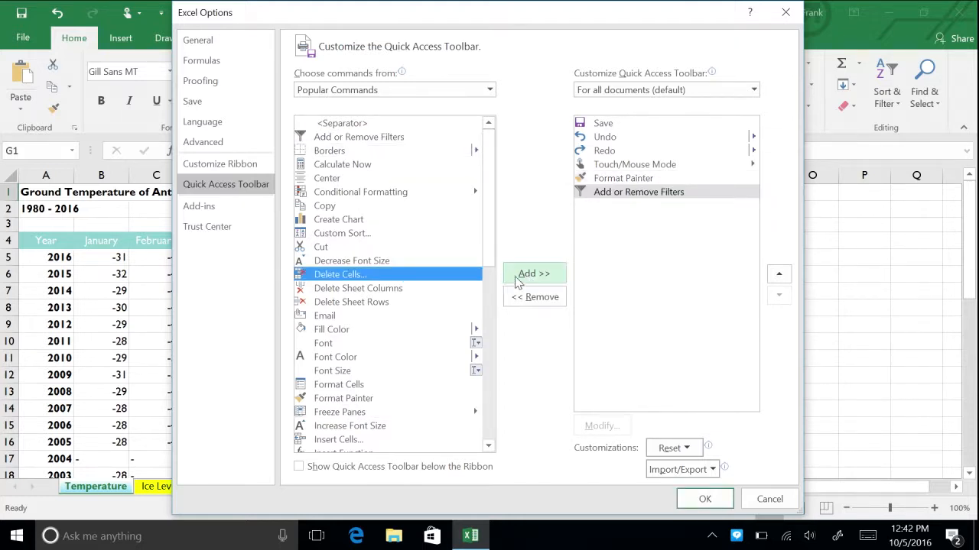
left_click(703, 499)
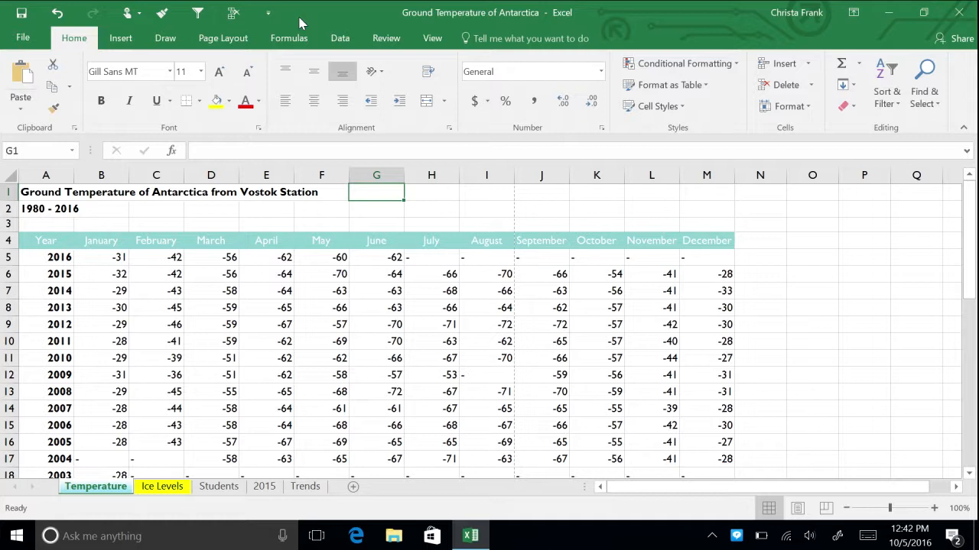
Switch the ribbon to the View tab for the Temperature sheet.
left_click(432, 38)
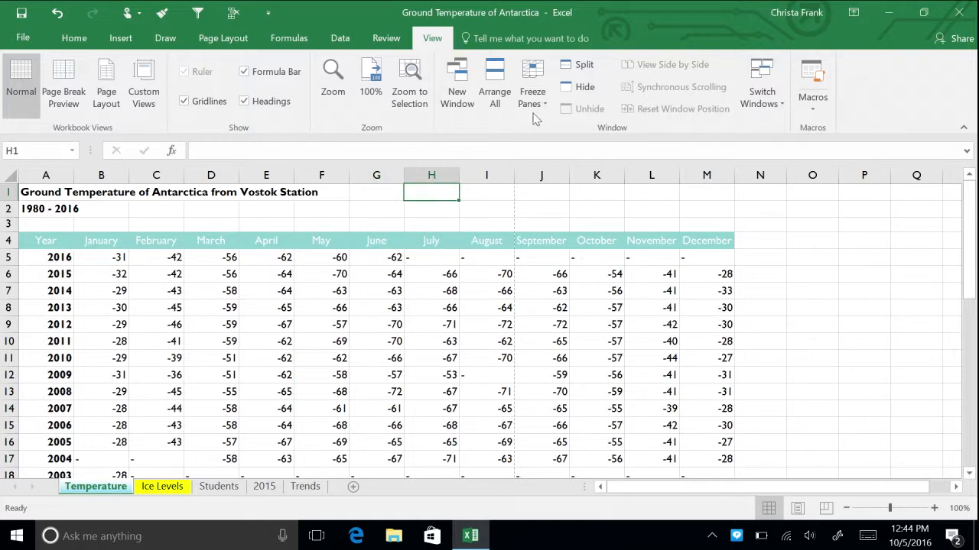
left_click(583, 64)
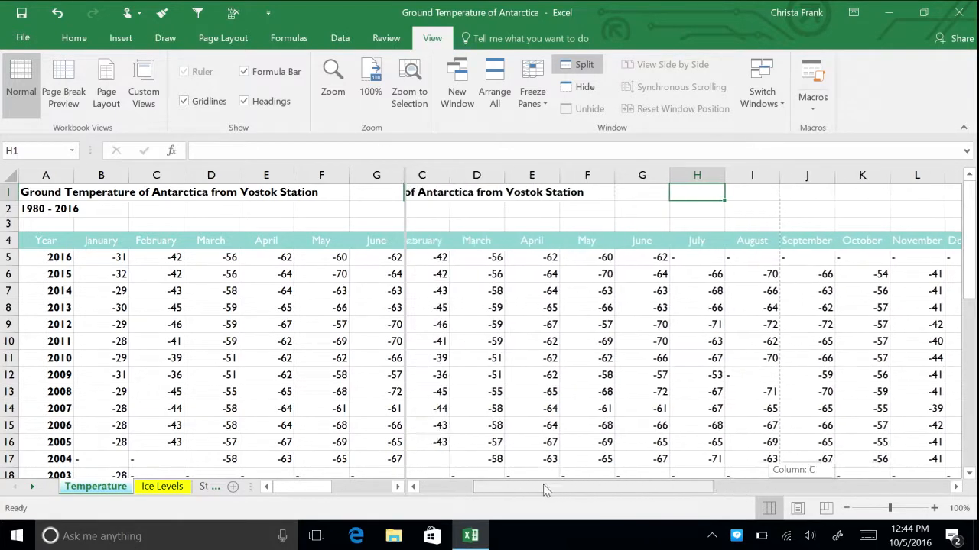
scroll("left", 3)
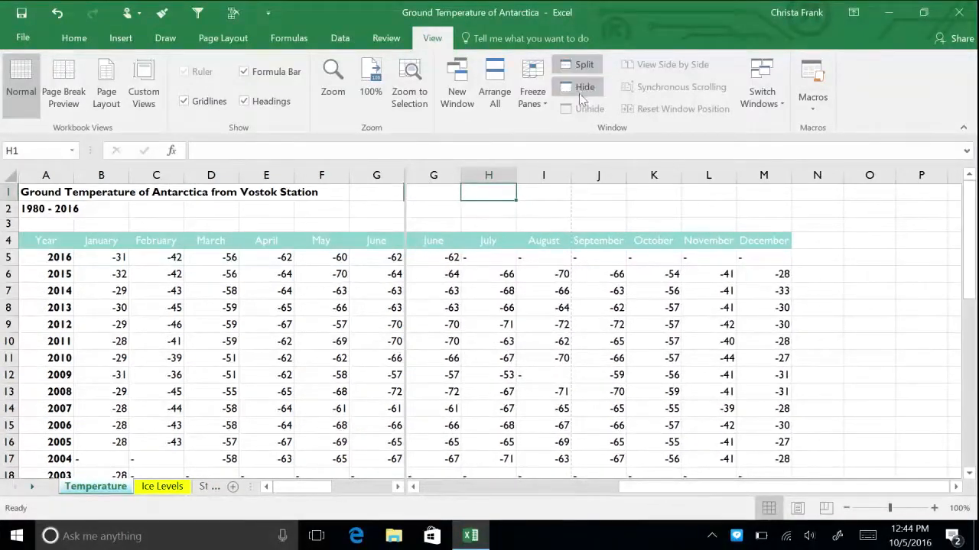
left_click(583, 65)
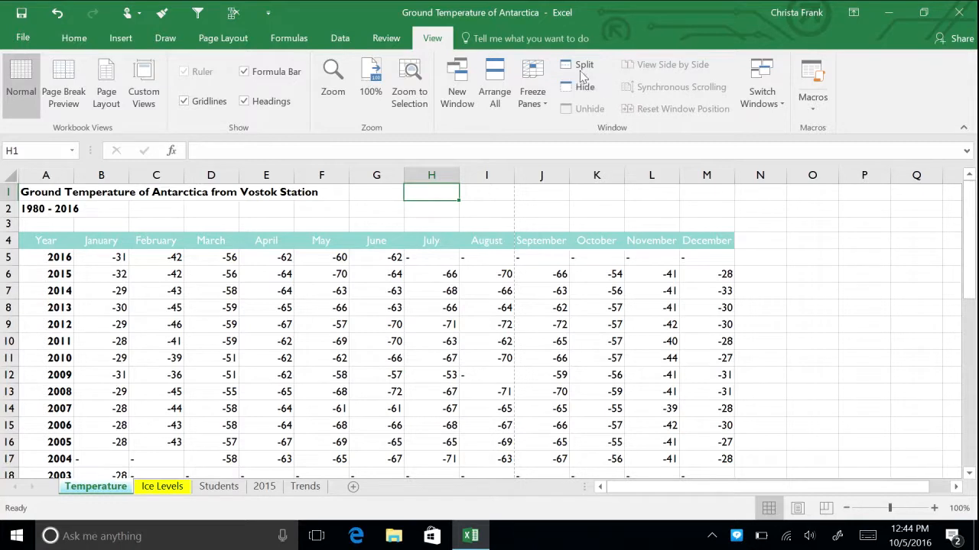
mouse_move(434, 199)
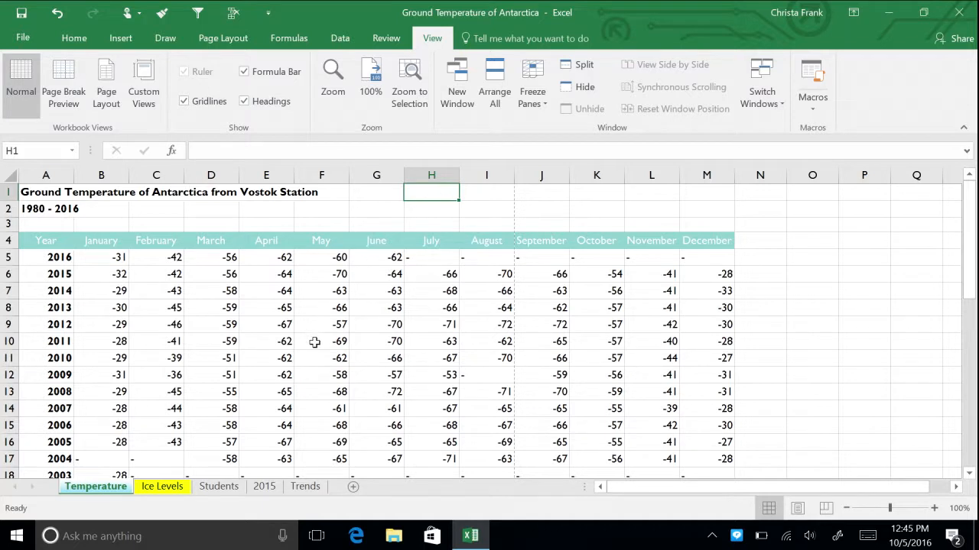
mouse_move(311, 405)
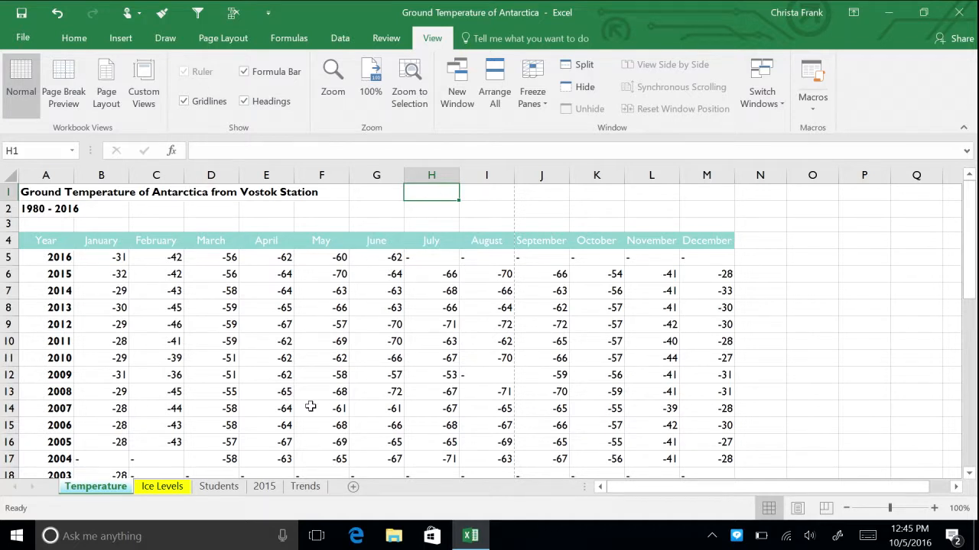
left_click(584, 64)
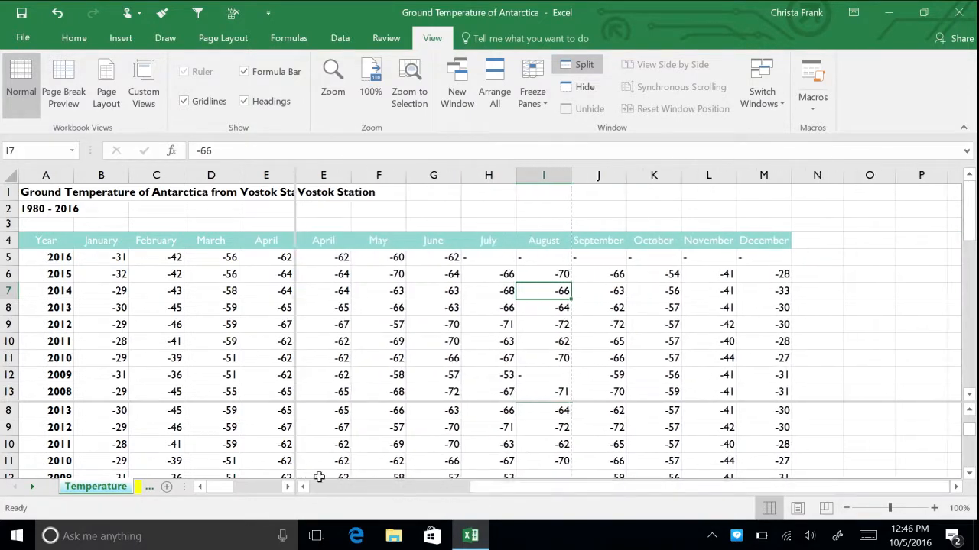
left_click(269, 487)
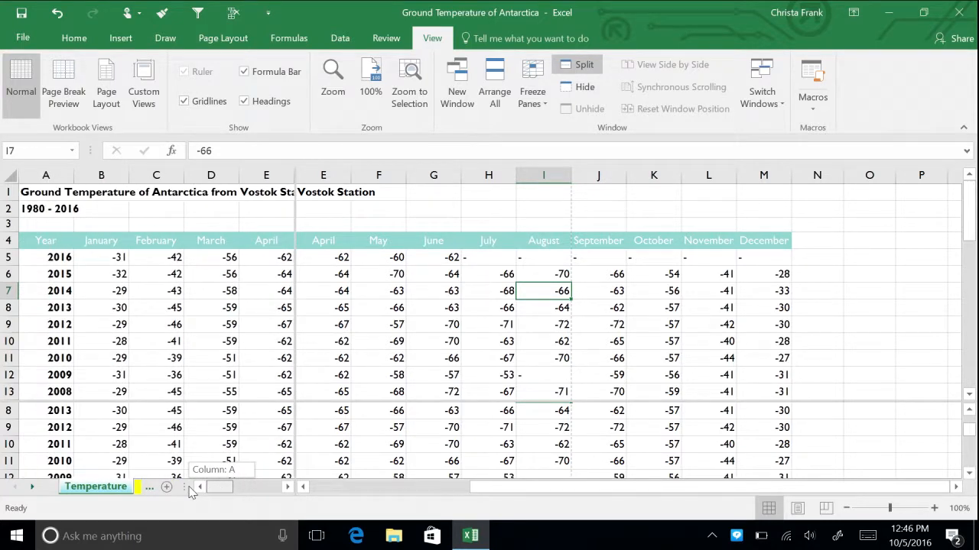
left_click(578, 64)
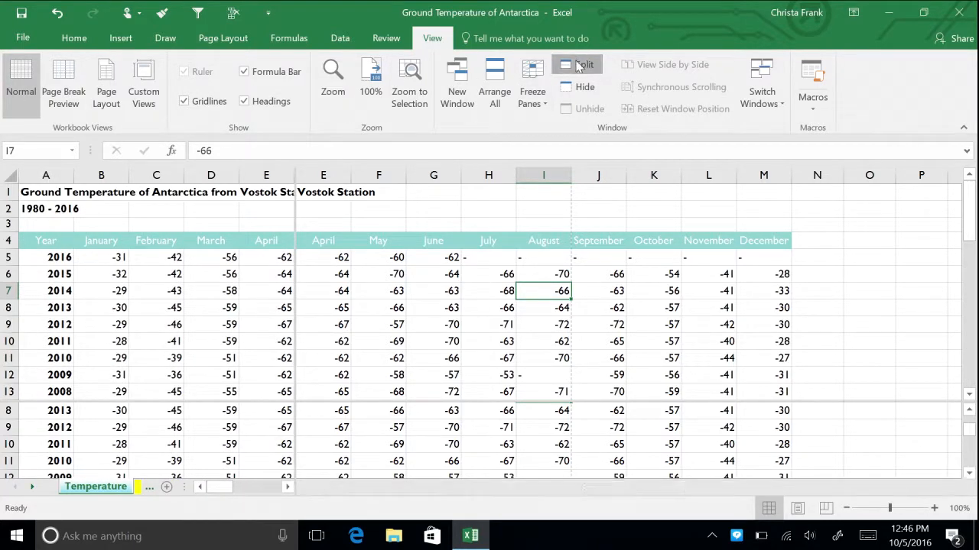
Turn off the worksheet split and go to the workbook's Info page.
left_click(583, 65)
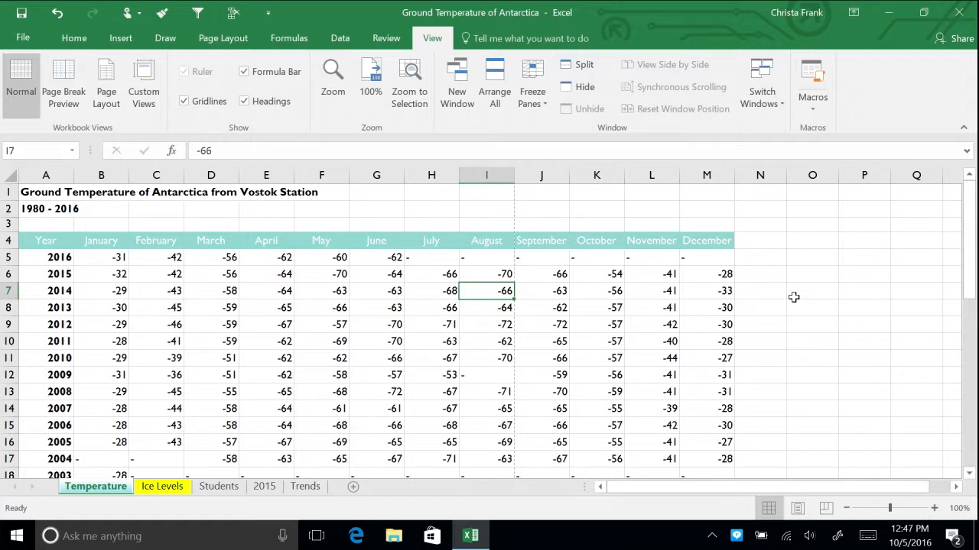
mouse_move(738, 293)
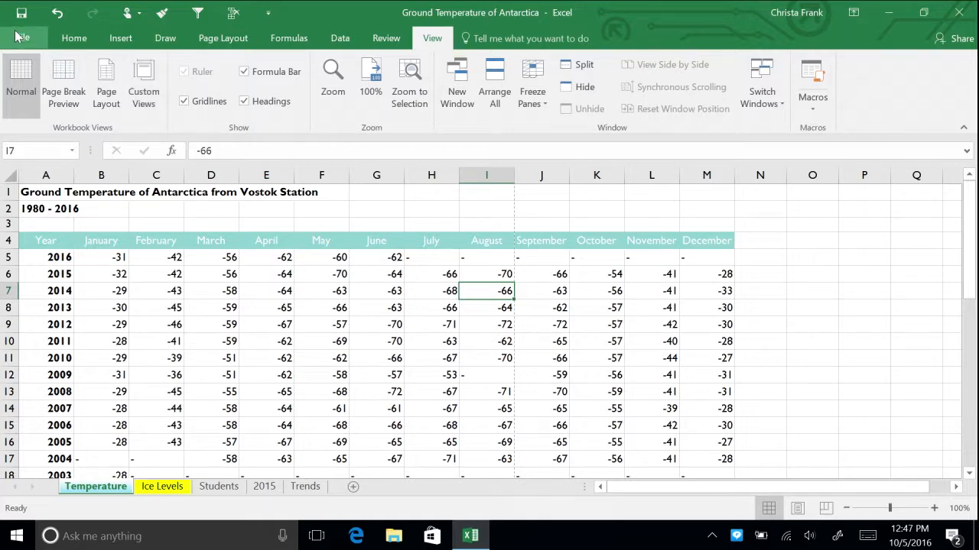
left_click(22, 38)
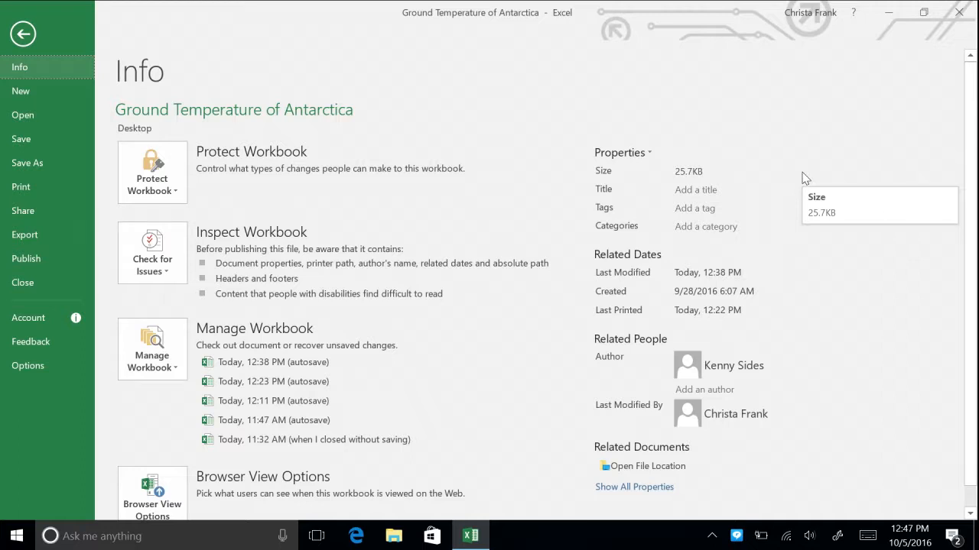
Enter 'Ground Temperature of Antarctica' in the Title field on the Info page.
left_click(726, 189)
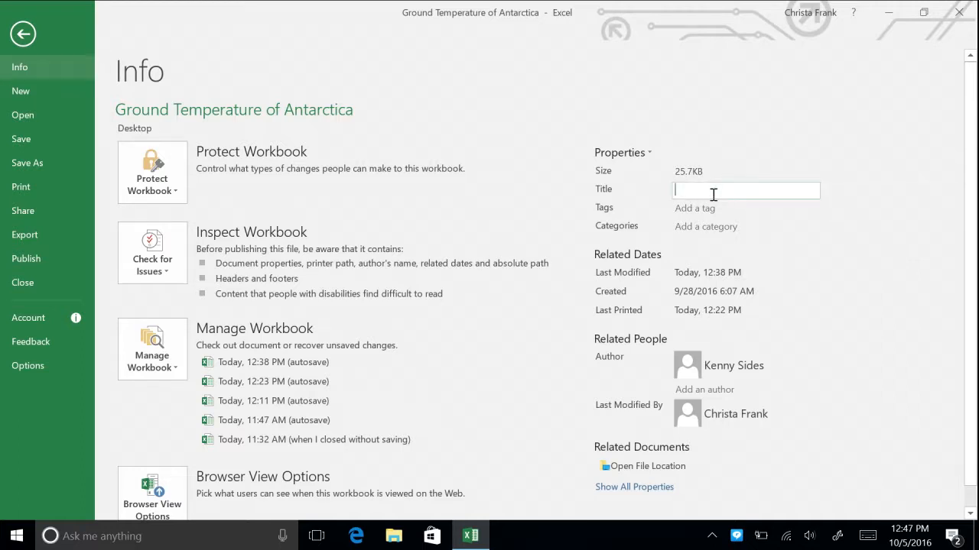
type("Ground Teme")
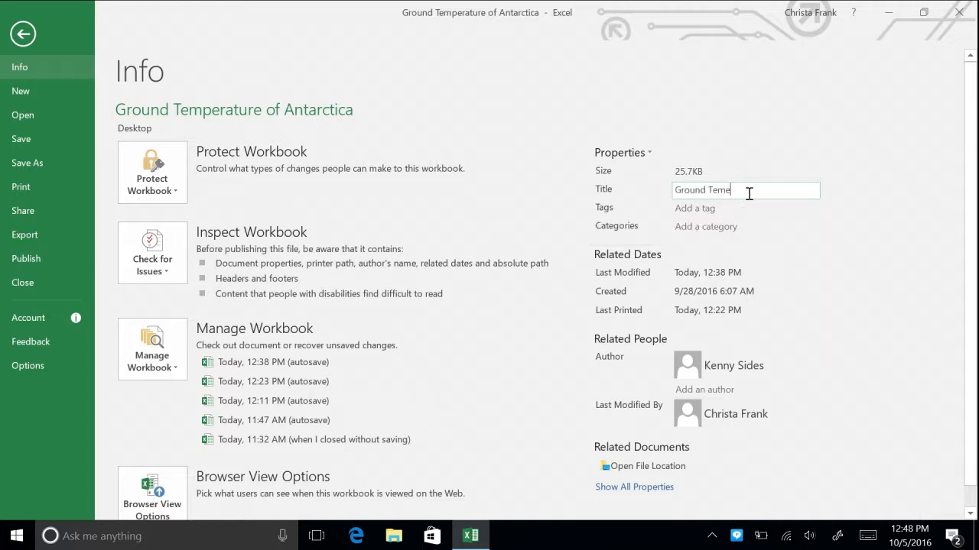
type("rature of")
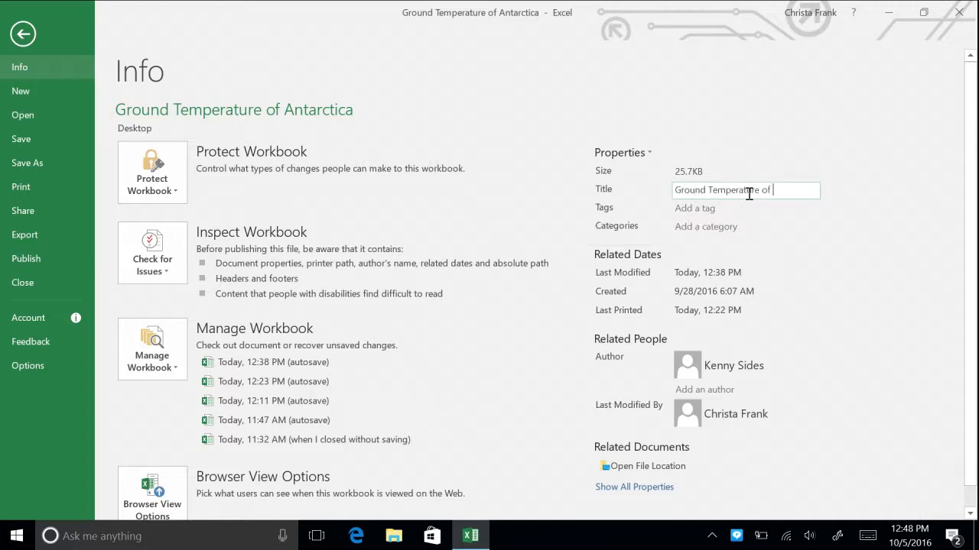
type("Antarctica")
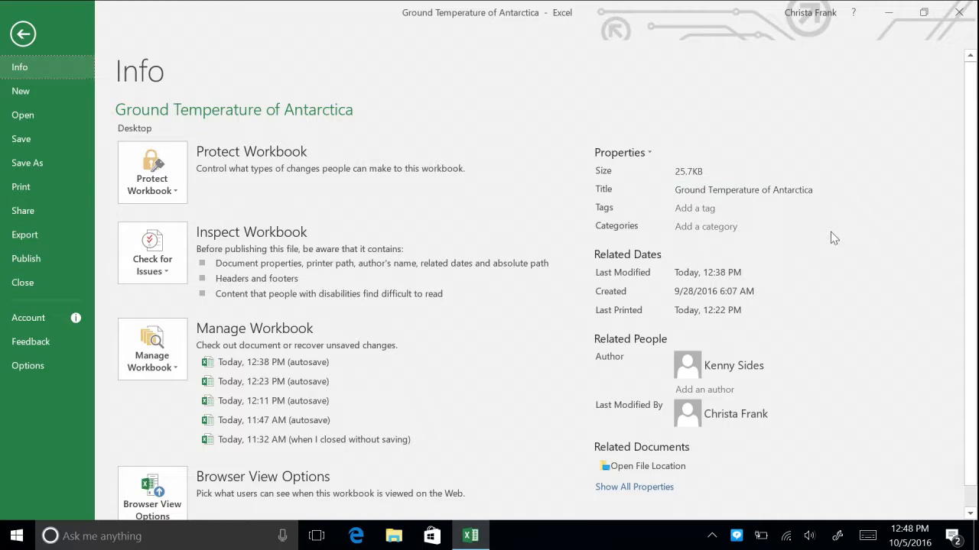
Add the tags 'Ice; Temperature' to the workbook properties.
left_click(745, 208)
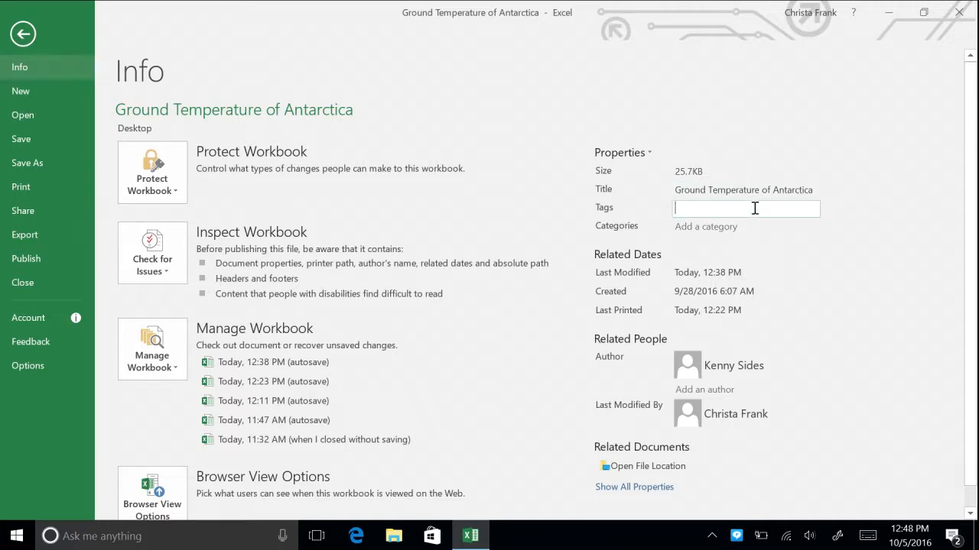
left_click(745, 208)
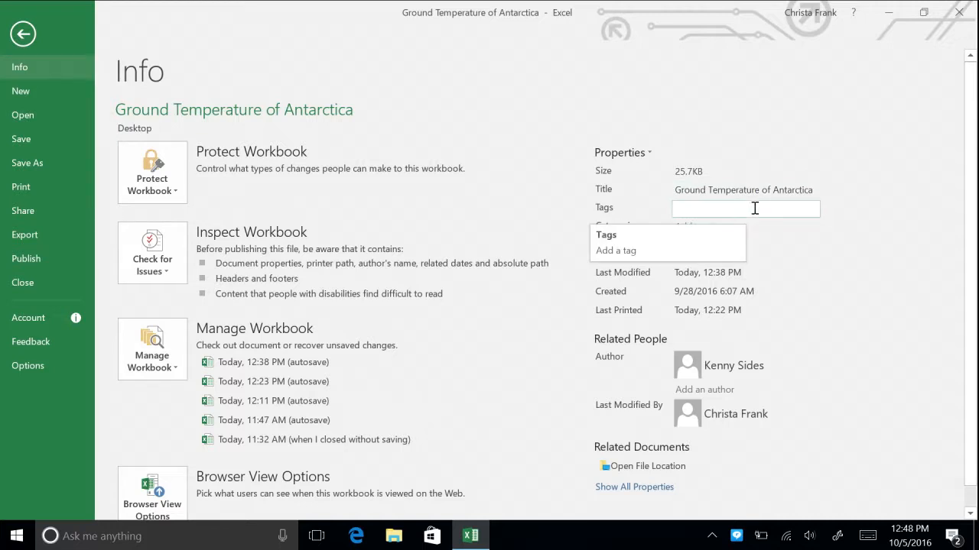
type("Ice")
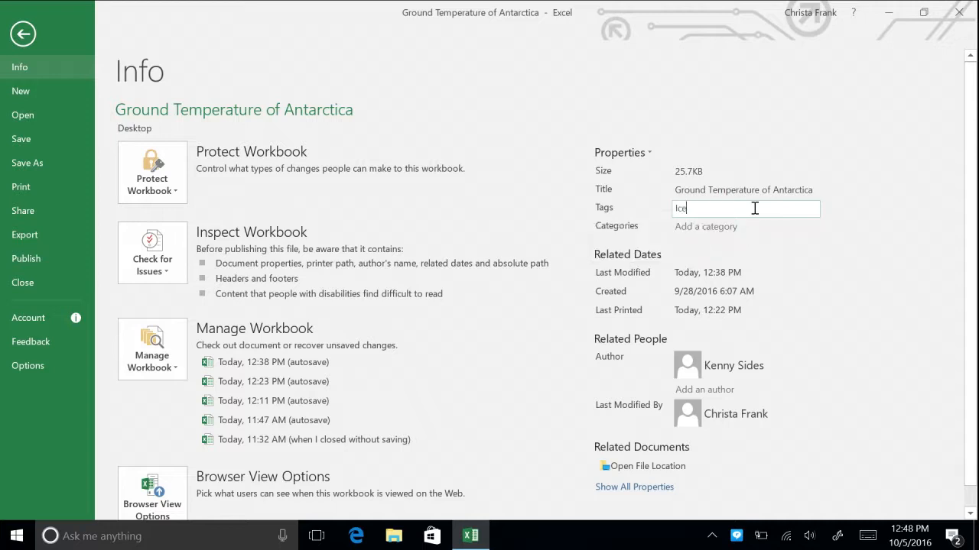
type("; Te")
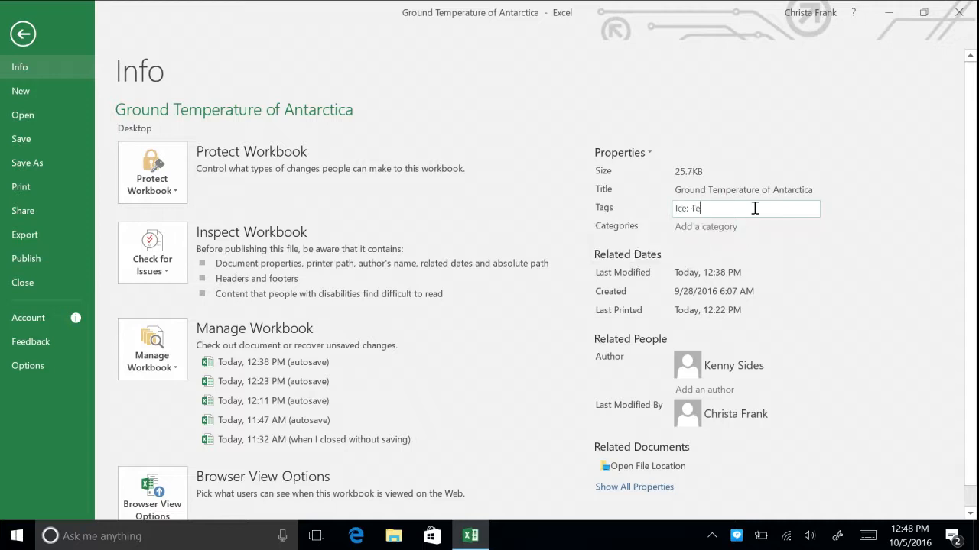
type("mperature")
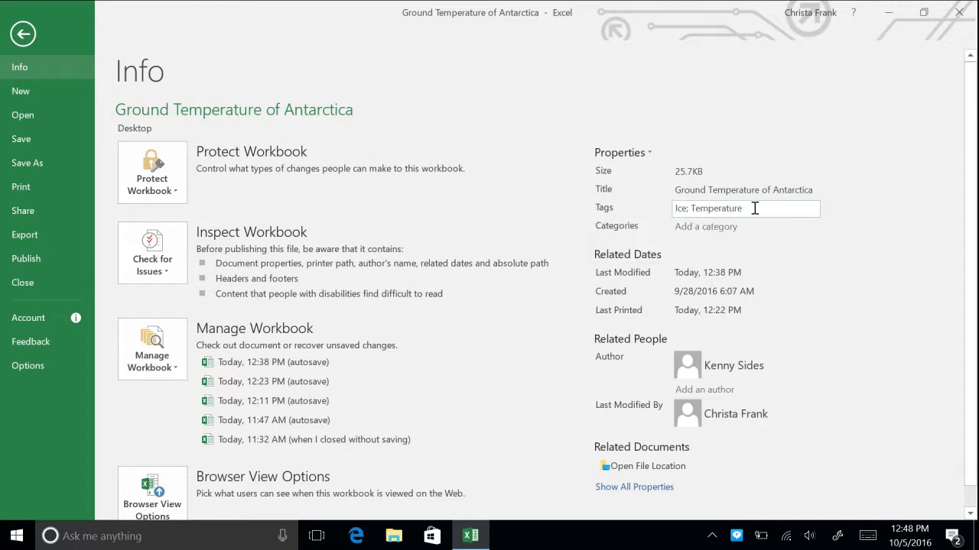
Set the workbook category to 'Antarctica'.
left_click(745, 226)
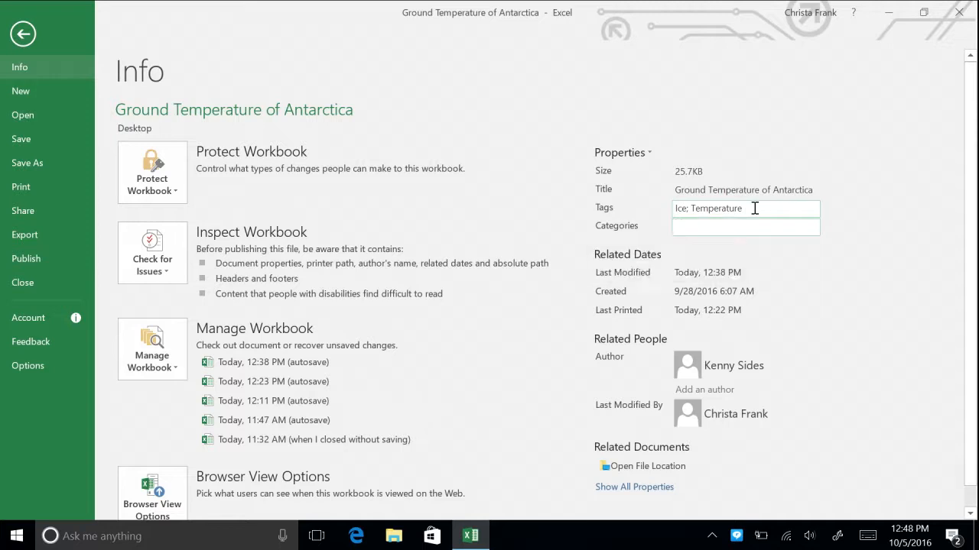
type("Antarctica")
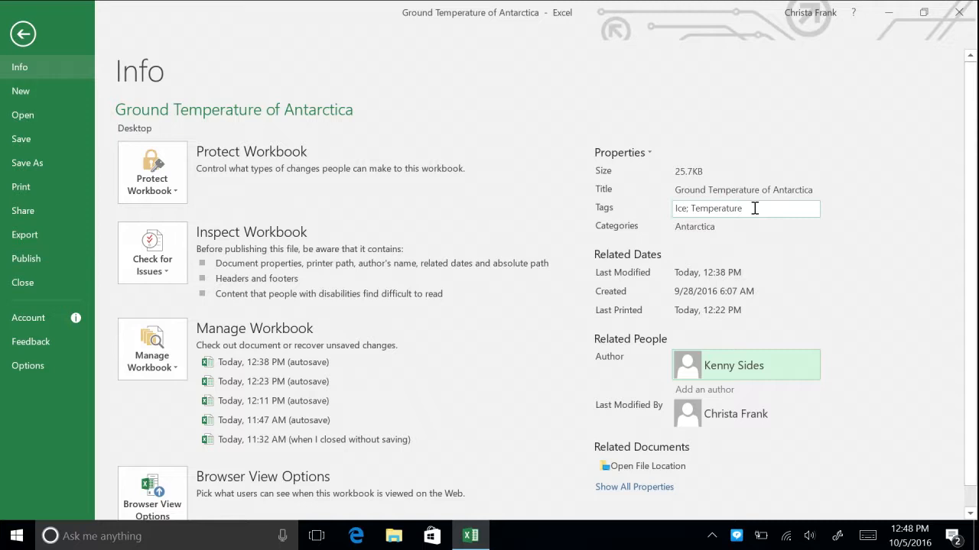
left_click(818, 300)
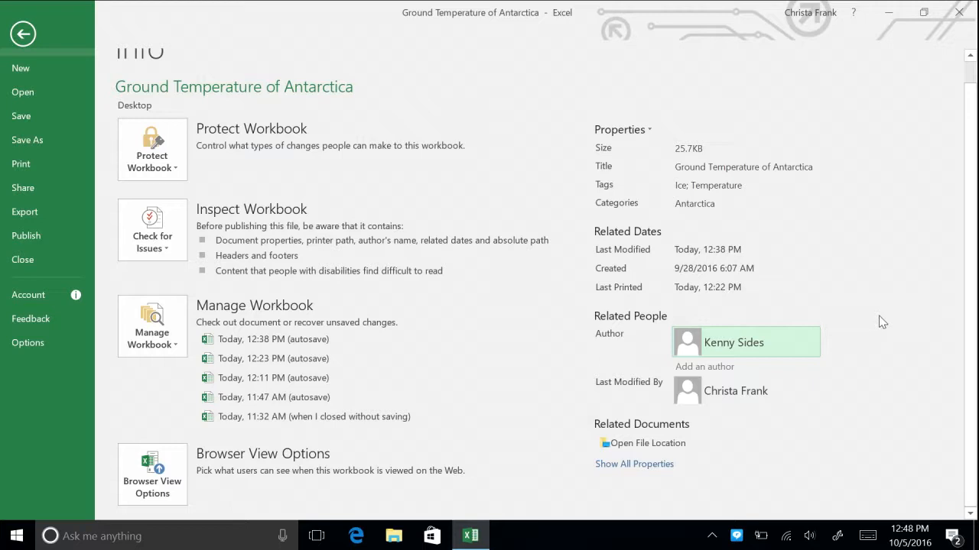
left_click(703, 367)
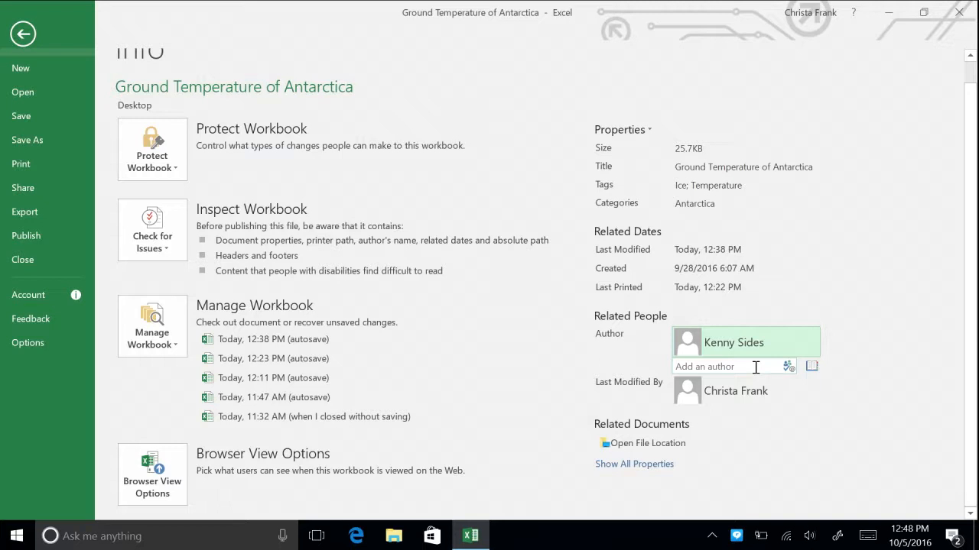
left_click(732, 343)
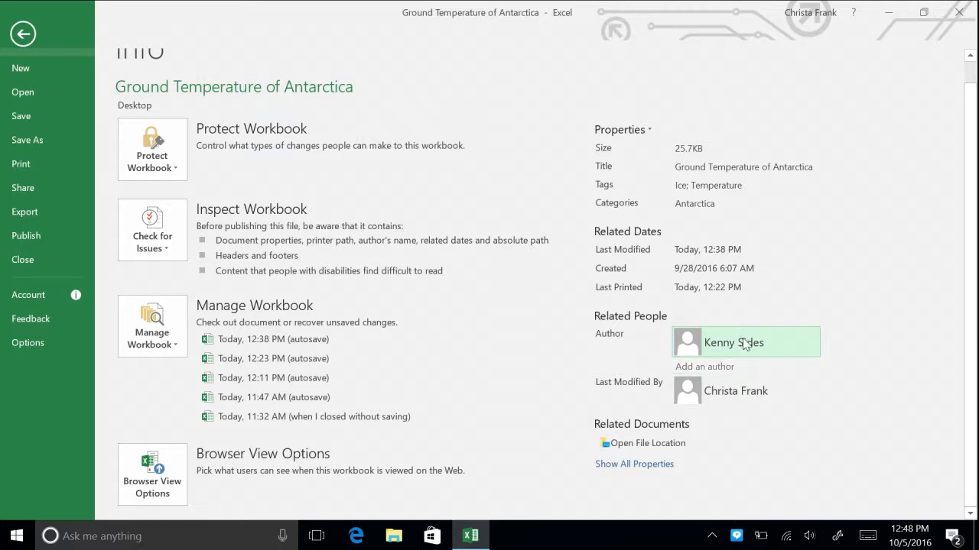
right_click(732, 343)
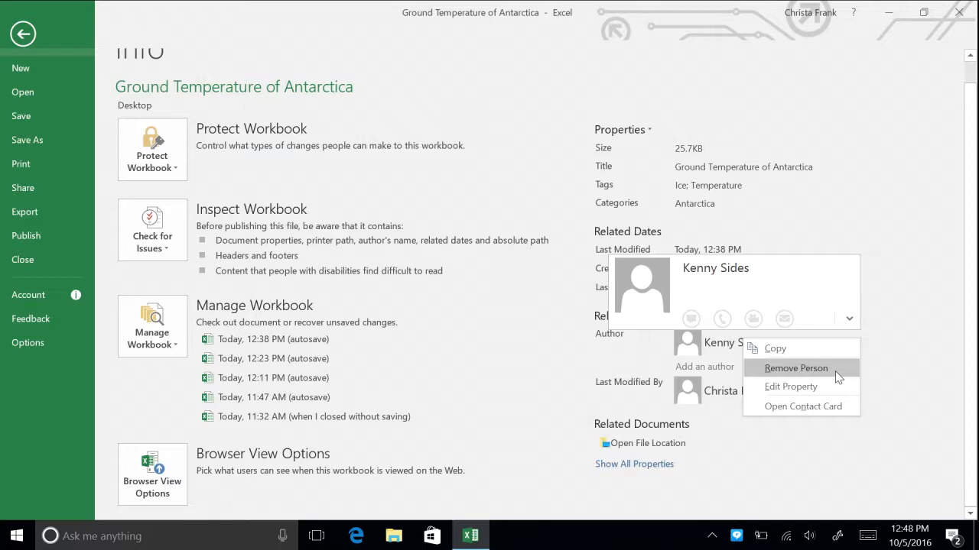
mouse_move(852, 372)
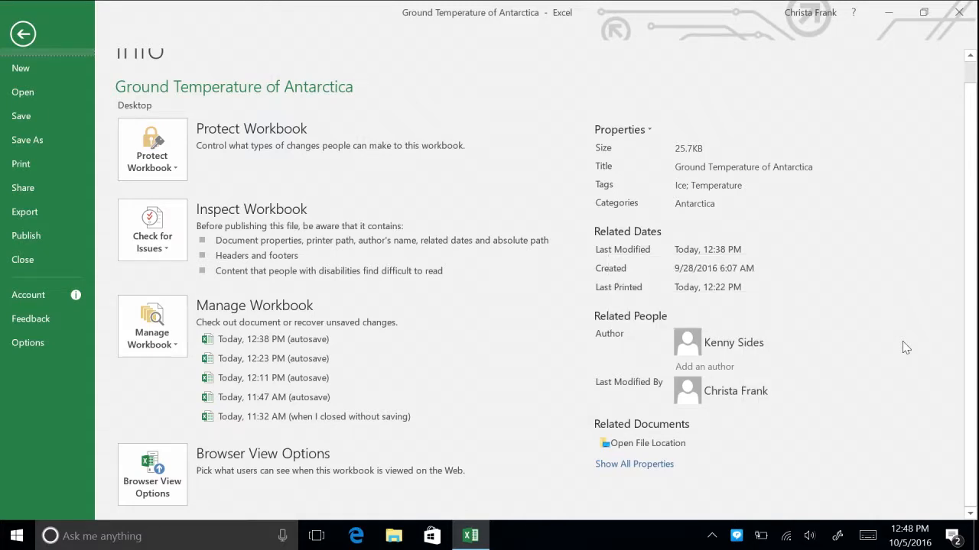
mouse_move(725, 304)
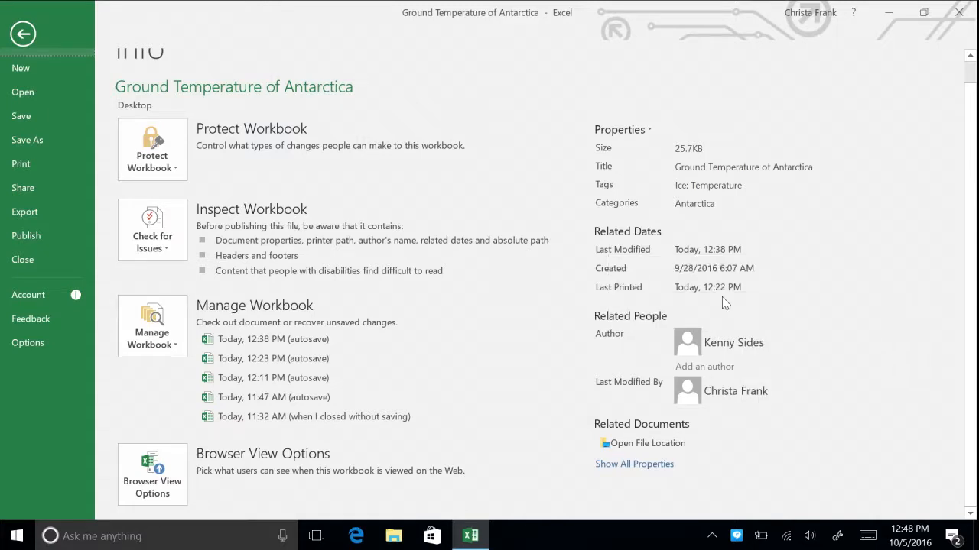
Leave Backstage and return to the Temperature worksheet grid.
left_click(22, 33)
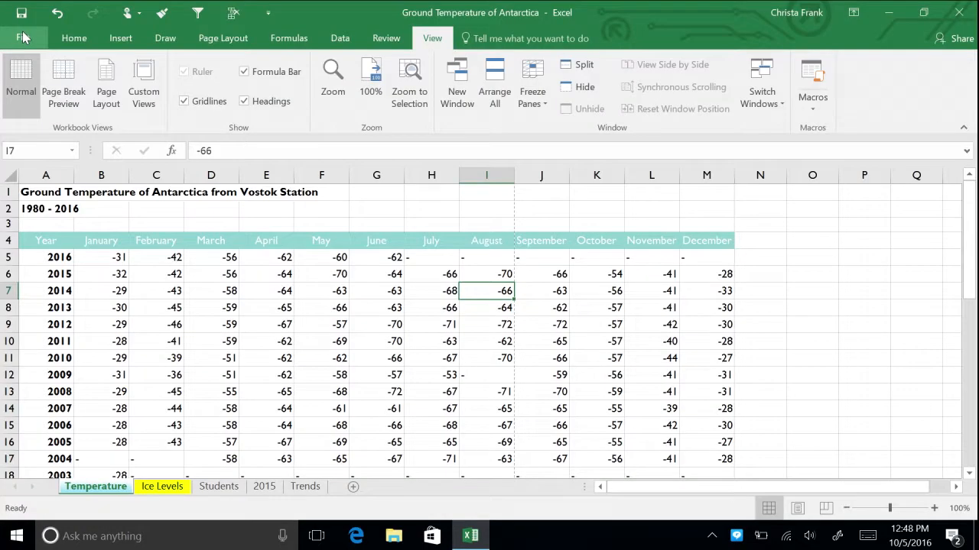
mouse_move(590, 327)
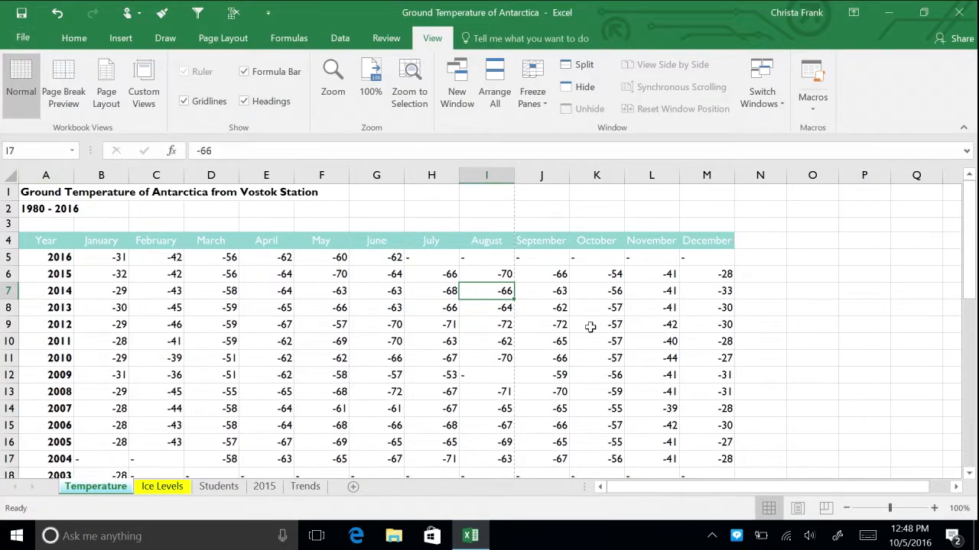
mouse_move(948, 474)
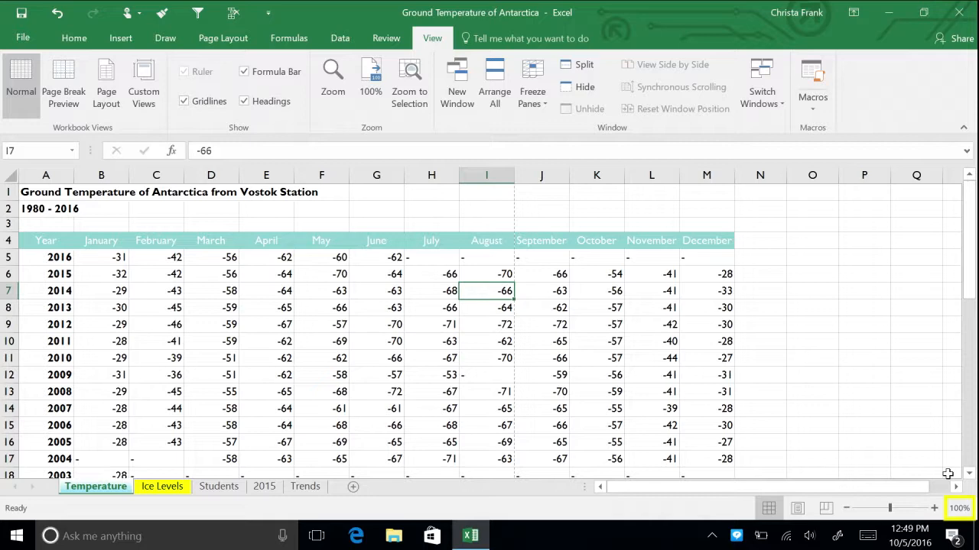
mouse_move(941, 523)
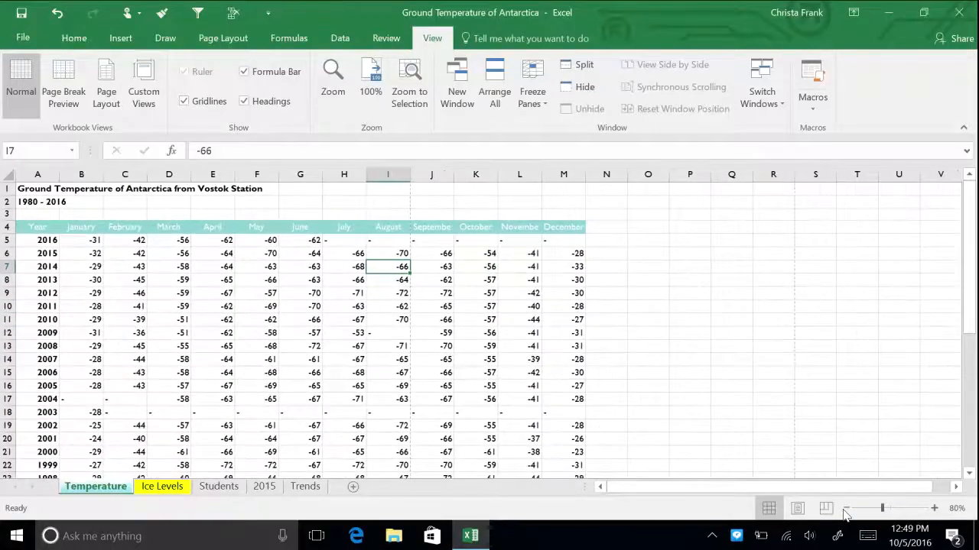
Zoom out to 70%, then open the Zoom dialog with 100% selected.
left_click(866, 508)
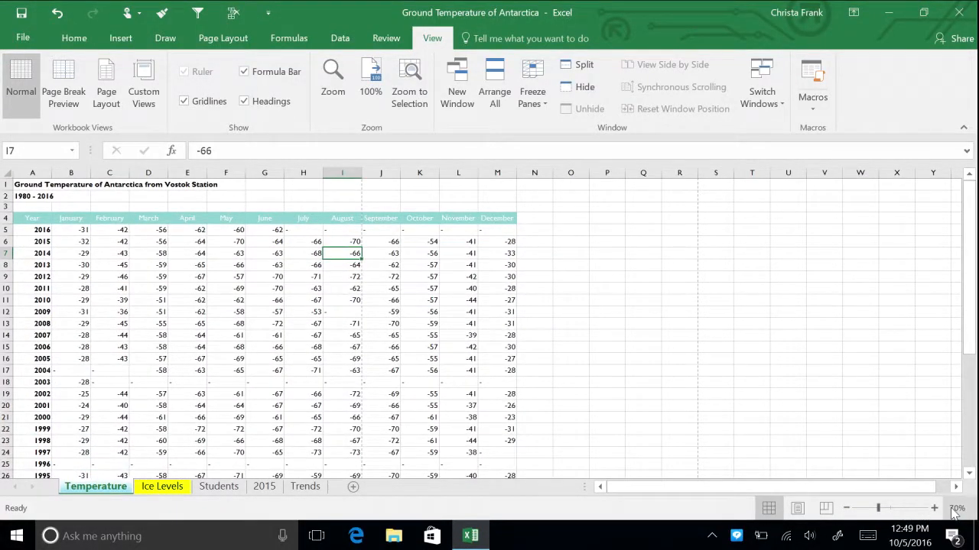
left_click(332, 78)
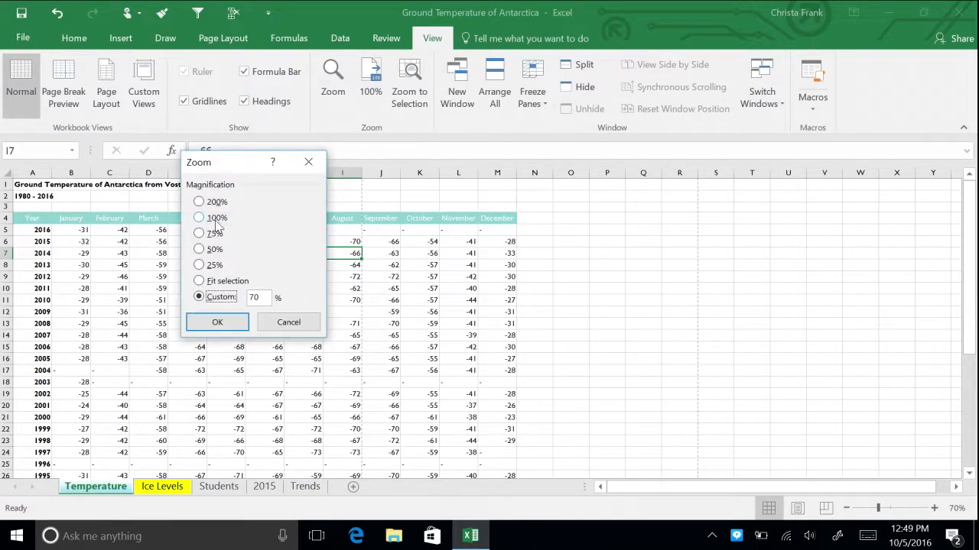
left_click(199, 218)
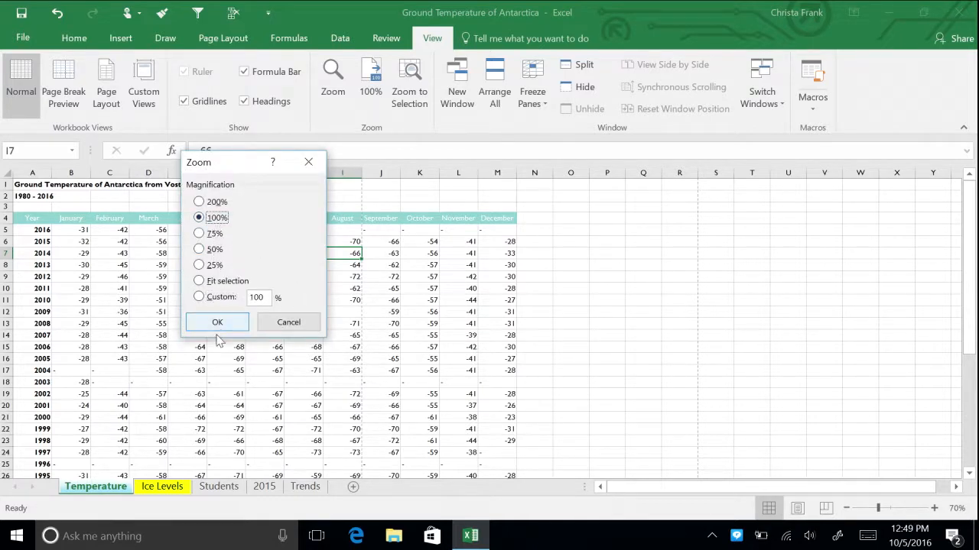
mouse_move(226, 331)
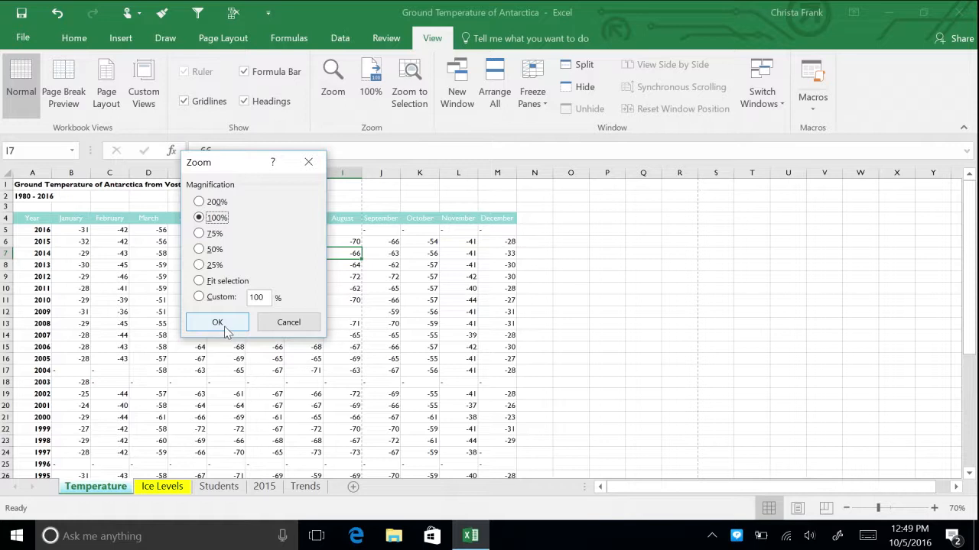